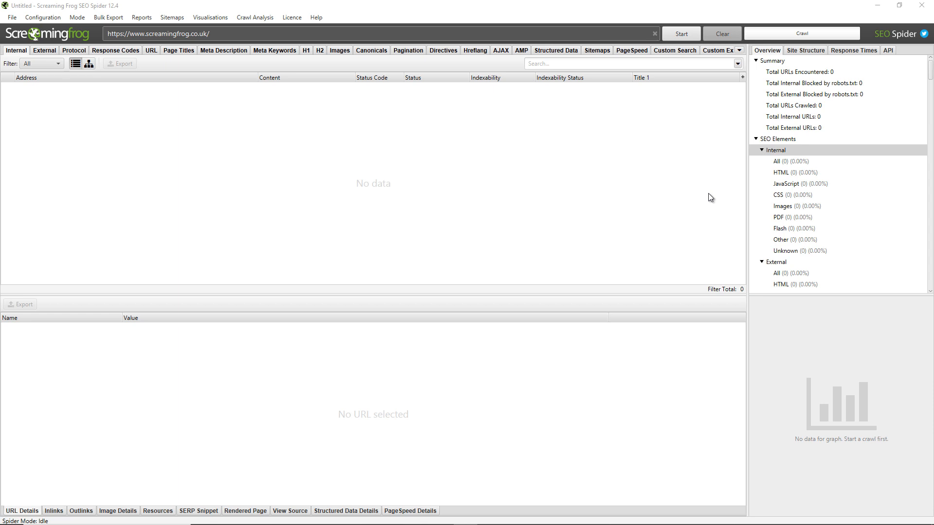
pyautogui.moveTo(605, 192)
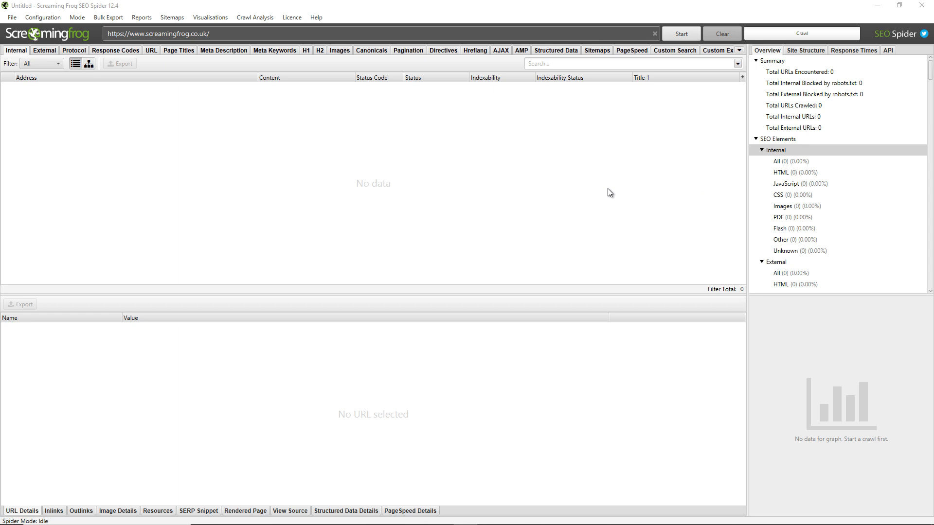
pyautogui.moveTo(455, 131)
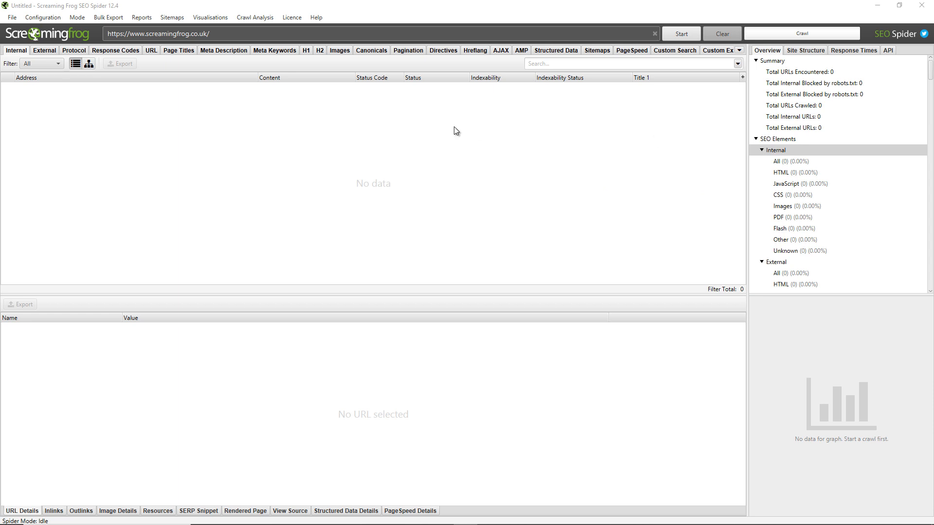
# - Start crawling screamingfrog.co.uk, pause it at 129 URLs and clear the results
pyautogui.click(681, 33)
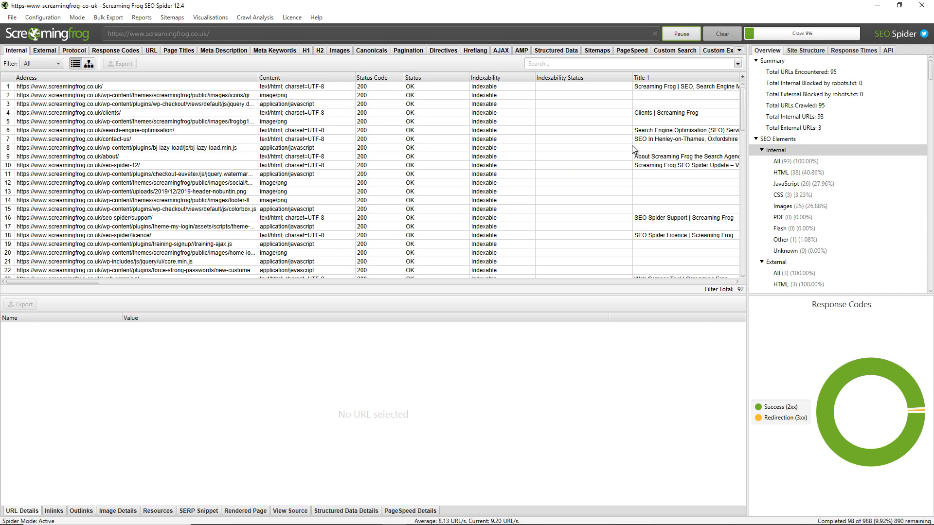
pyautogui.click(722, 33)
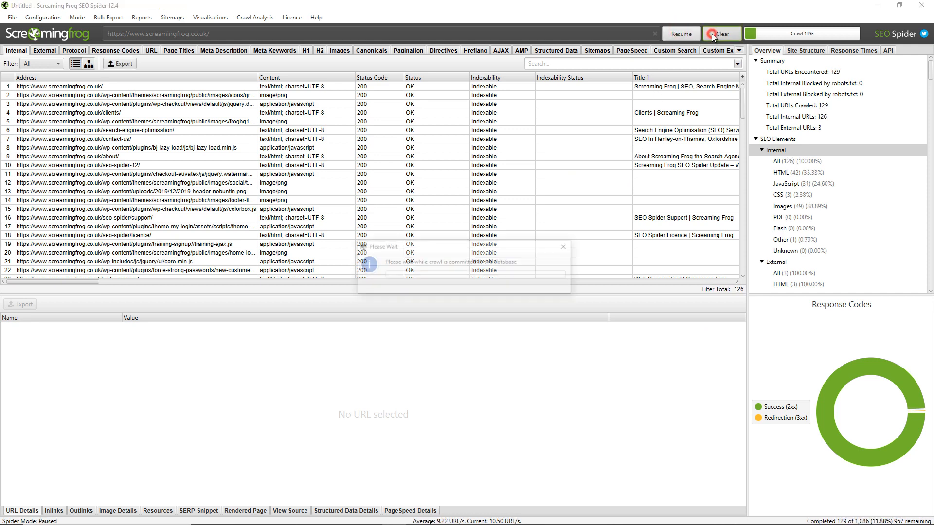
pyautogui.click(722, 33)
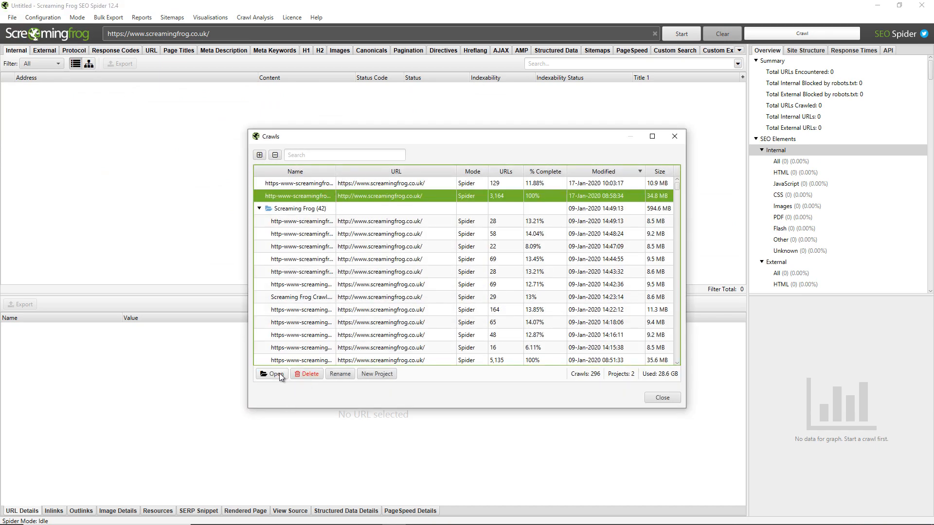
# - Load the completed 3,164-URL saved crawl and show the first image URL's details
pyautogui.click(272, 374)
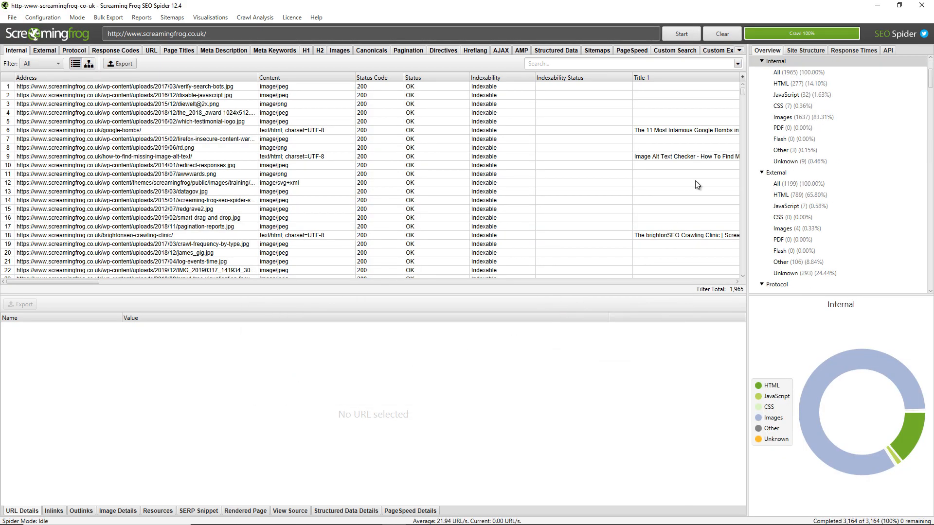
pyautogui.moveTo(802, 33)
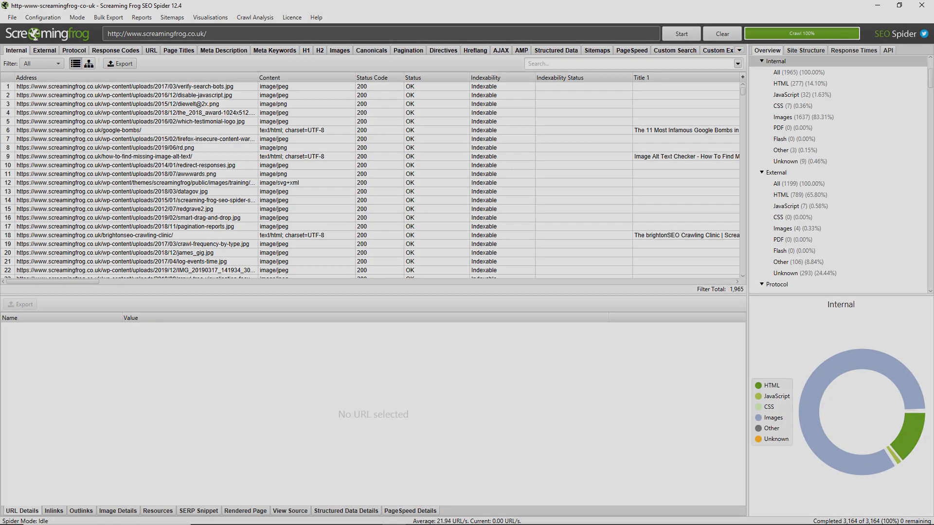
pyautogui.click(115, 86)
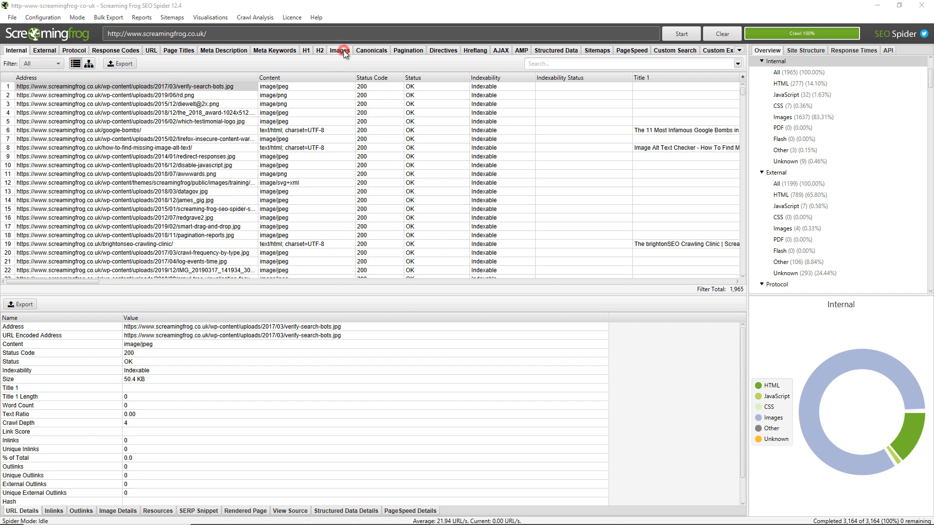
# - Show the 1,641 crawled image URLs with sizes, inlinks and the image issues overview
pyautogui.click(342, 50)
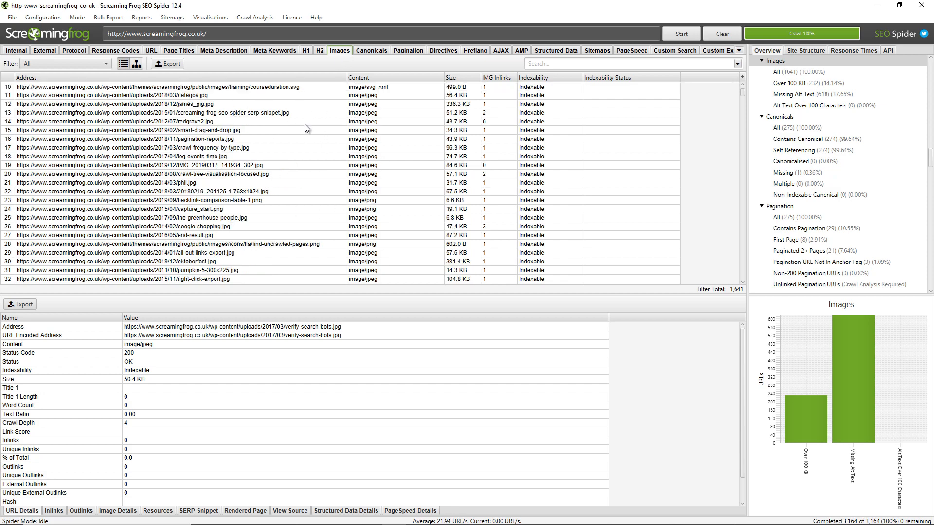
pyautogui.scroll(-3)
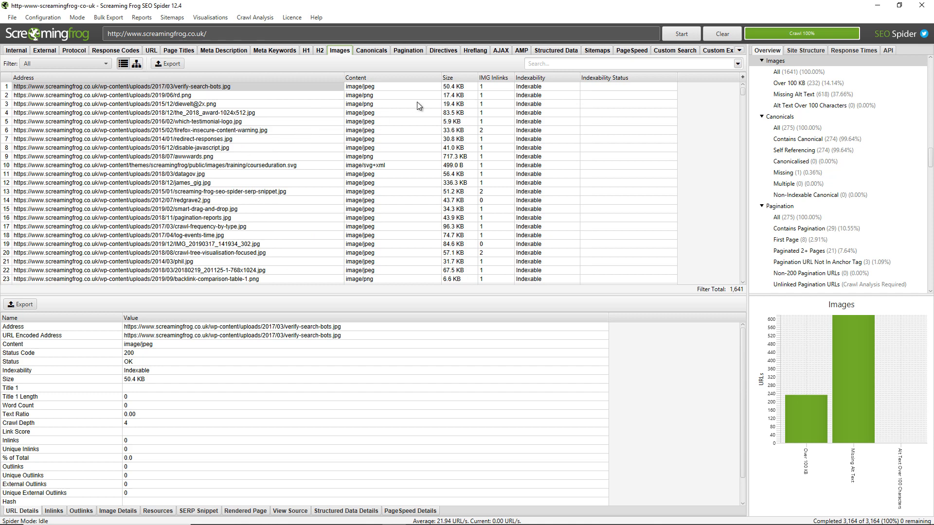
pyautogui.moveTo(377, 120)
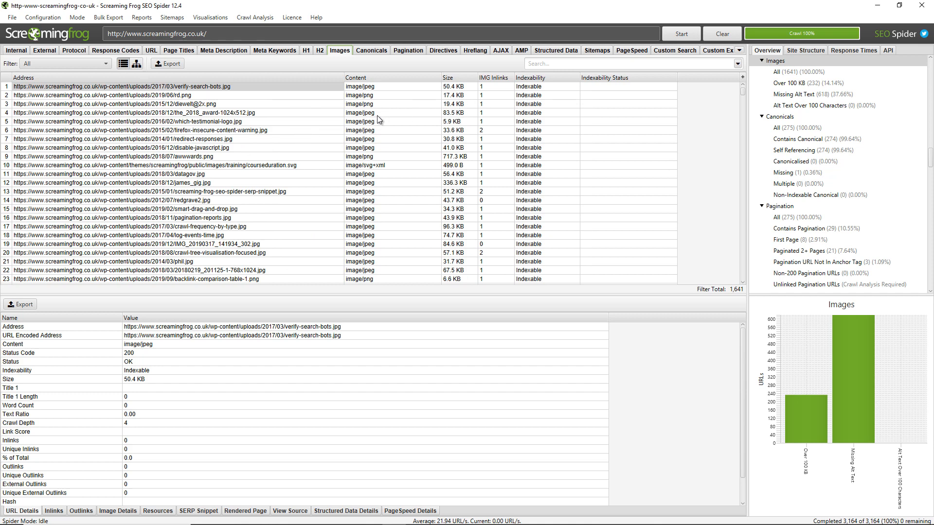
pyautogui.moveTo(465, 97)
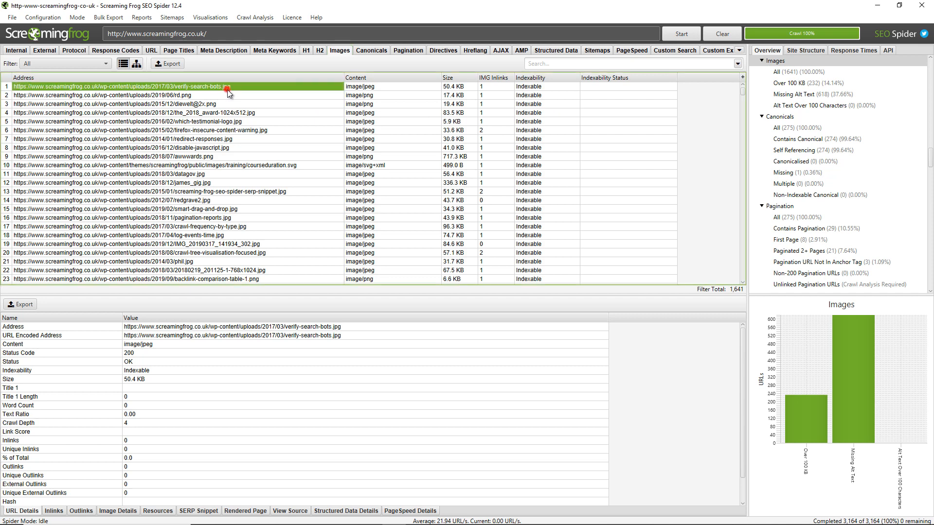
pyautogui.moveTo(239, 104)
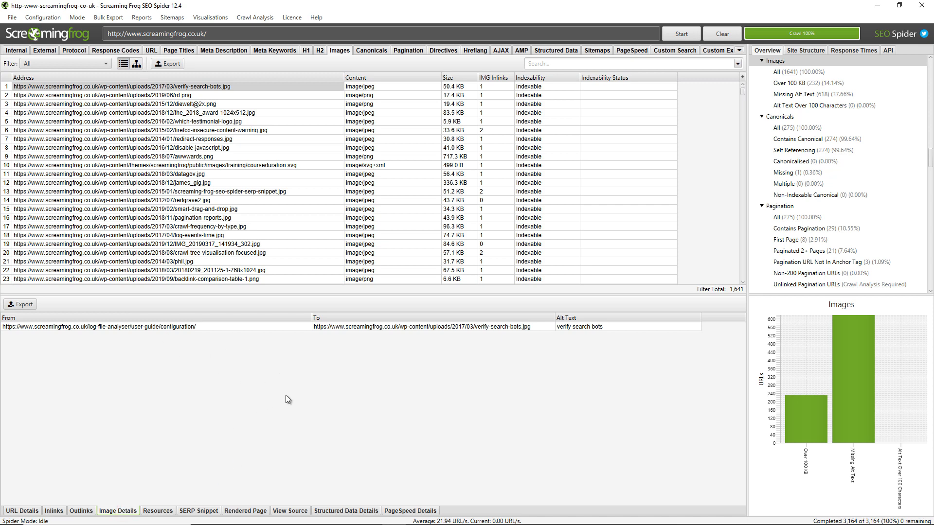
pyautogui.moveTo(167, 383)
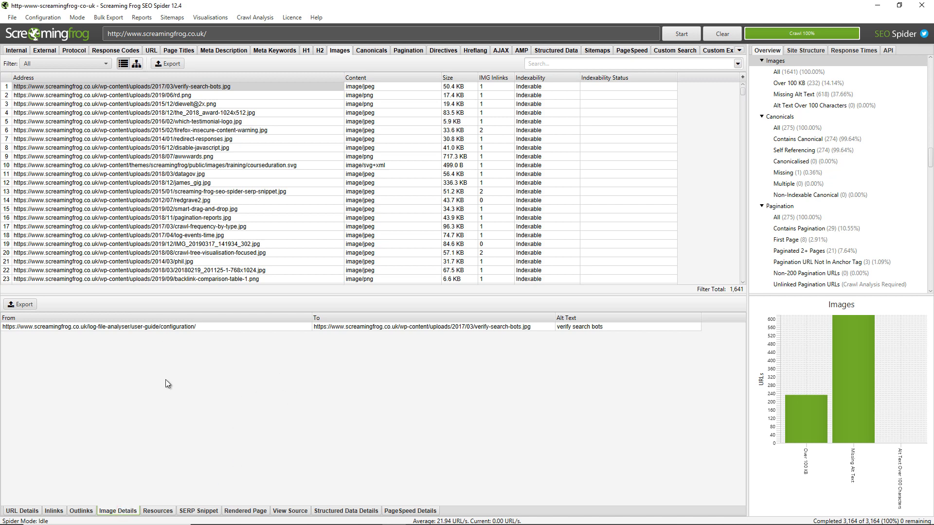
pyautogui.moveTo(204, 352)
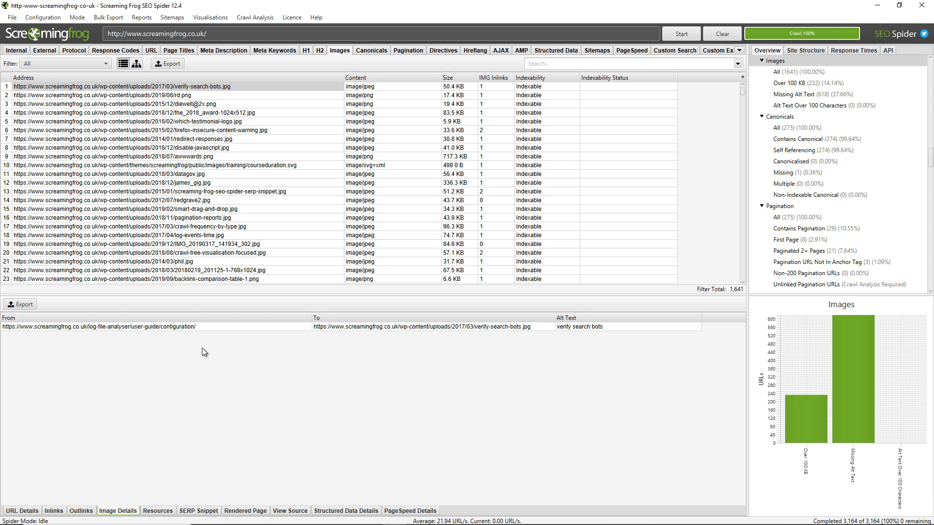
pyautogui.moveTo(193, 337)
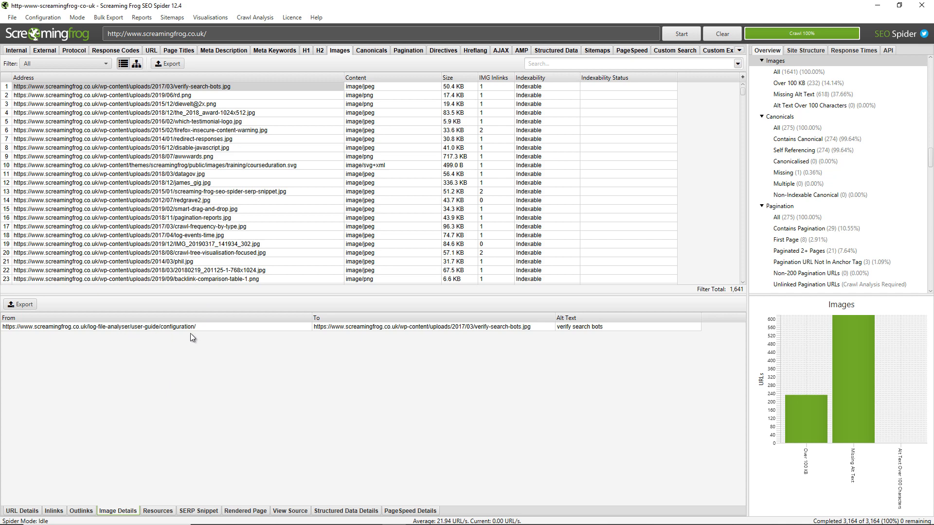
pyautogui.moveTo(540, 360)
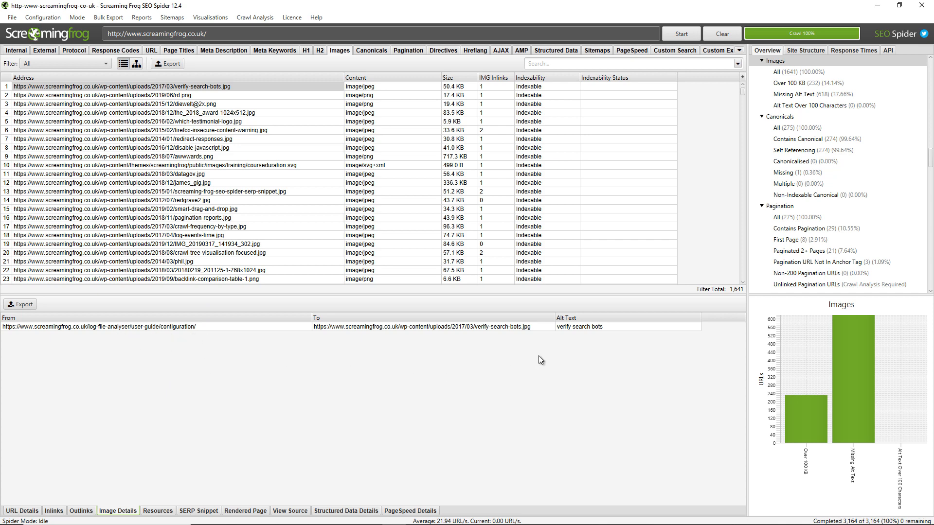
pyautogui.moveTo(590, 336)
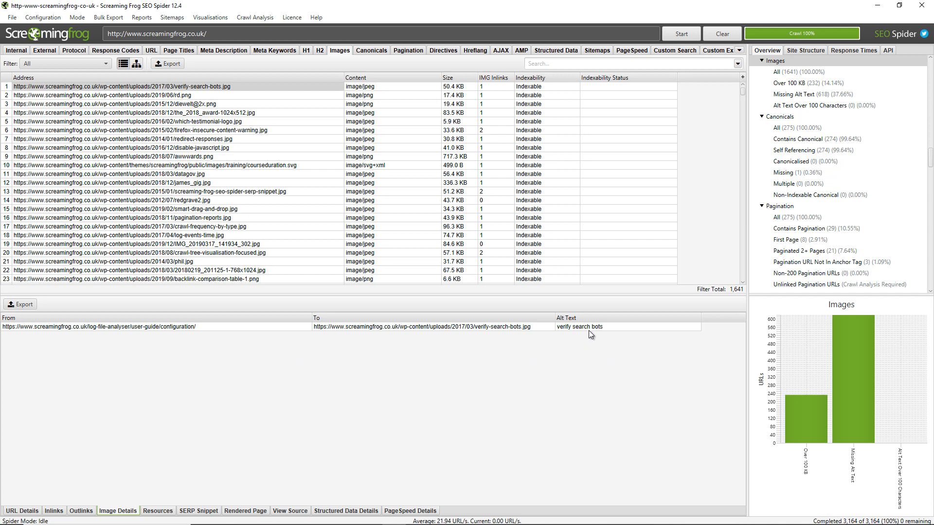
pyautogui.moveTo(602, 334)
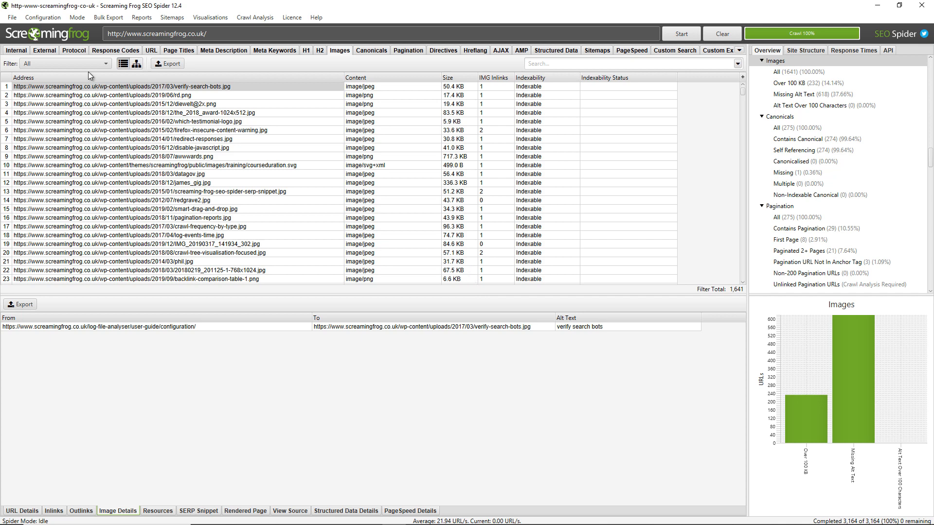
# - Filter the image list to Missing Alt Text, leaving 618 URLs
pyautogui.click(66, 65)
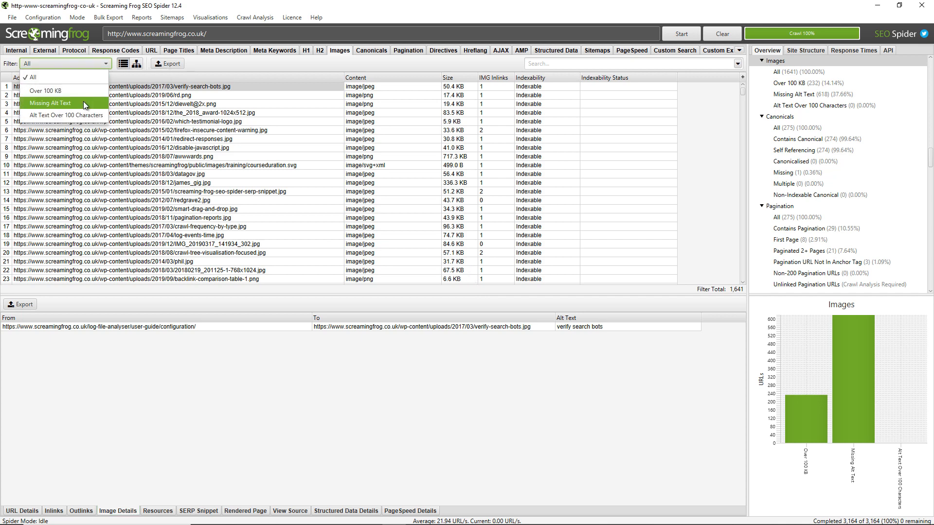
pyautogui.click(55, 103)
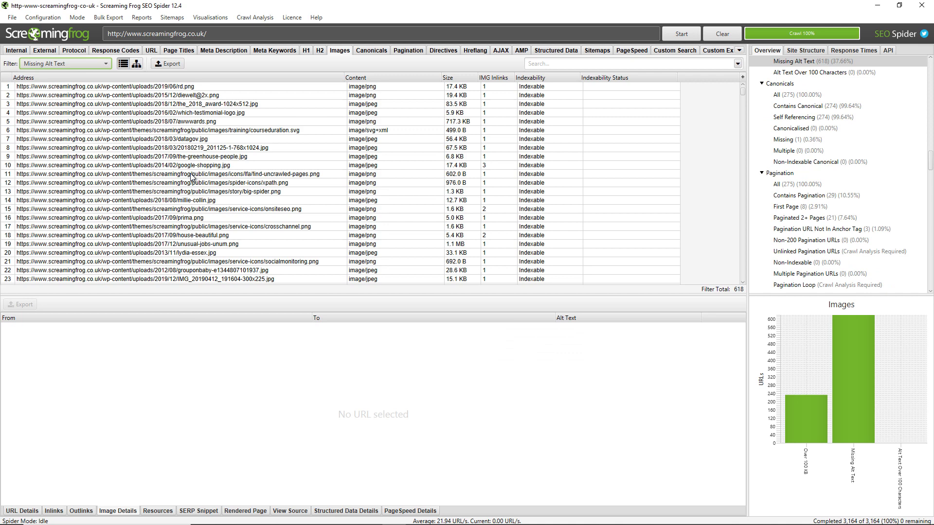
pyautogui.moveTo(266, 200)
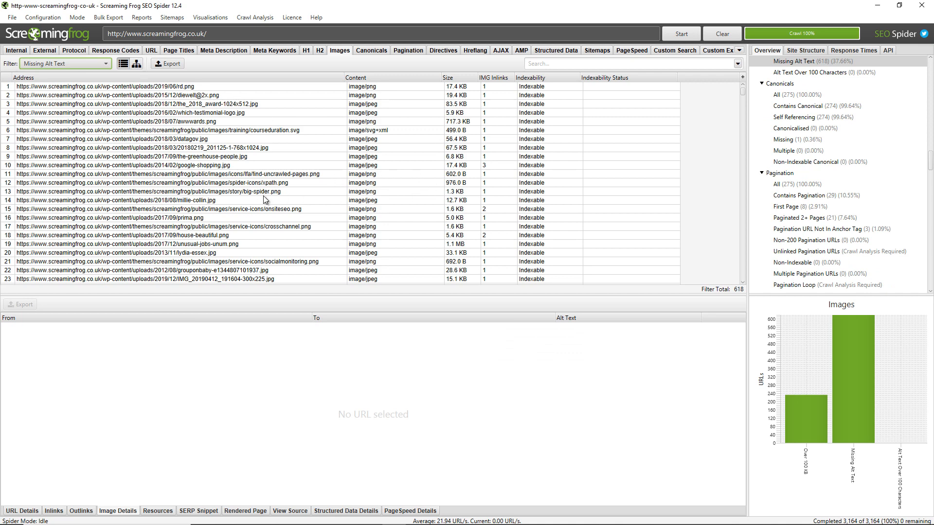
pyautogui.moveTo(400, 173)
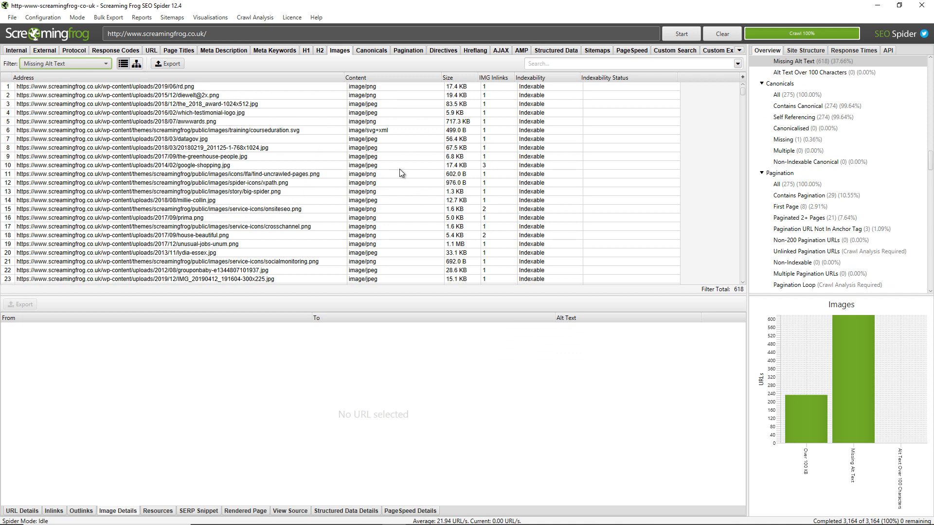
pyautogui.moveTo(504, 88)
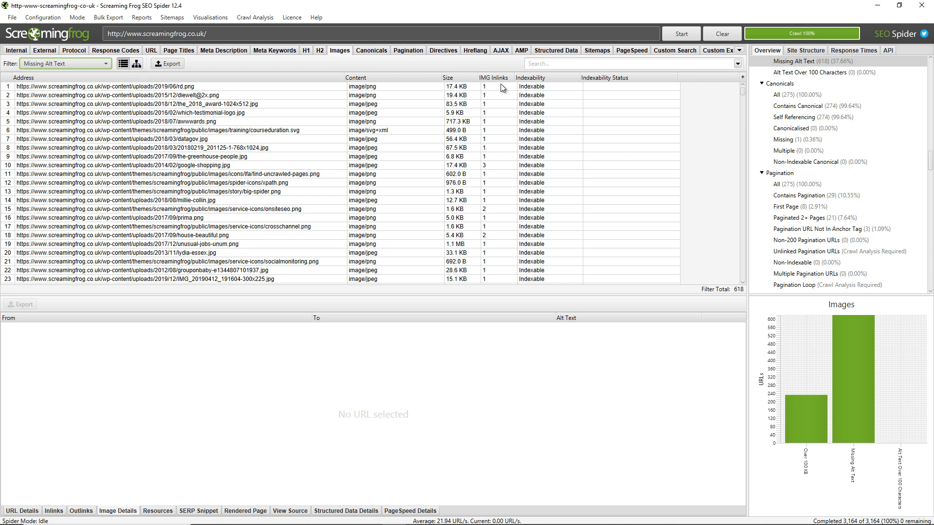
# - Sort the missing-alt-text images by IMG Inlinks descending and review custom-robots-txt.jpg's four linking pages
pyautogui.click(493, 78)
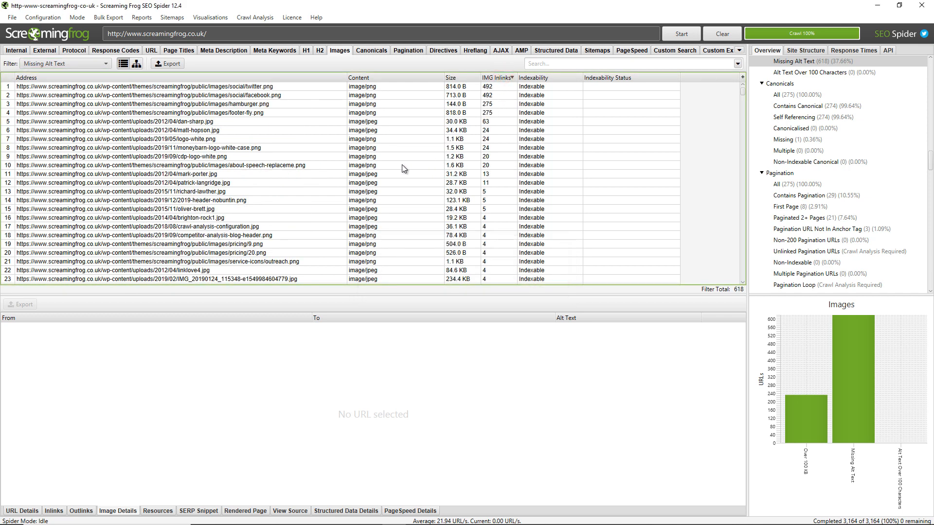
pyautogui.moveTo(319, 154)
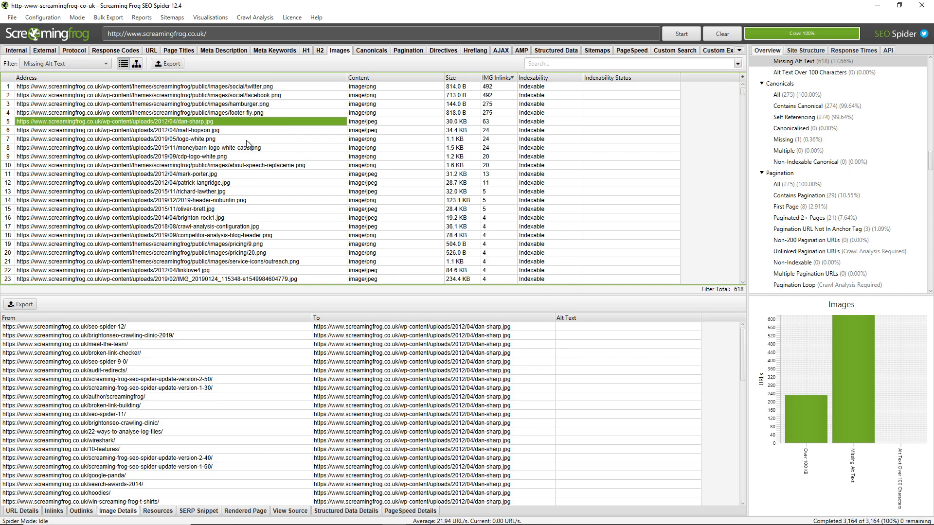
pyautogui.moveTo(536, 384)
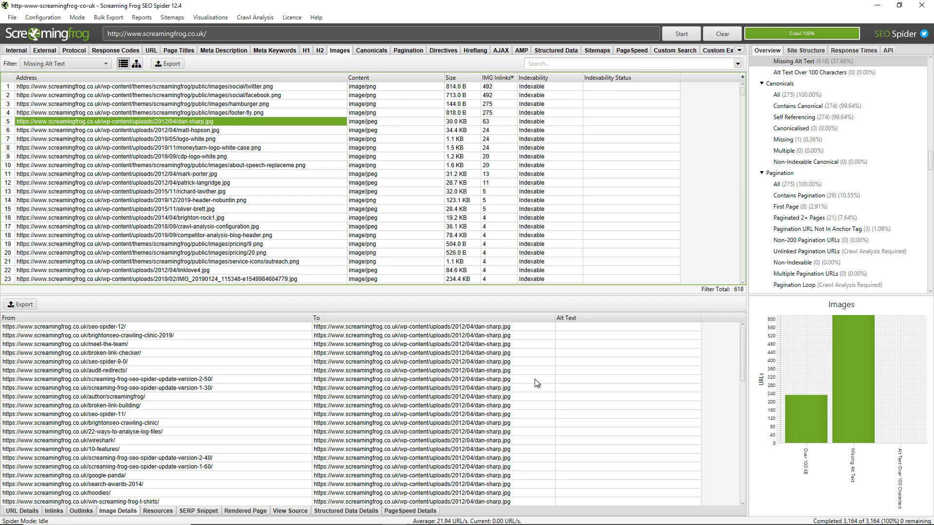
pyautogui.moveTo(178, 356)
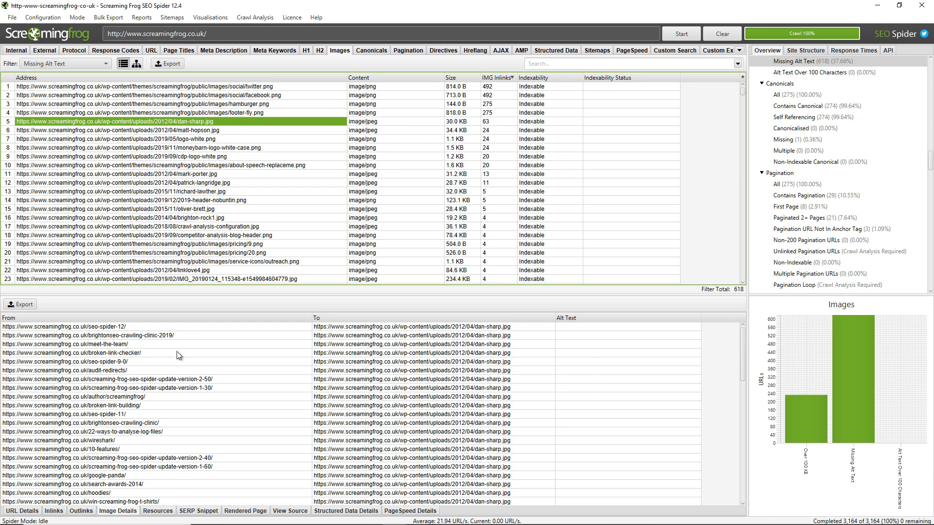
pyautogui.scroll(-3)
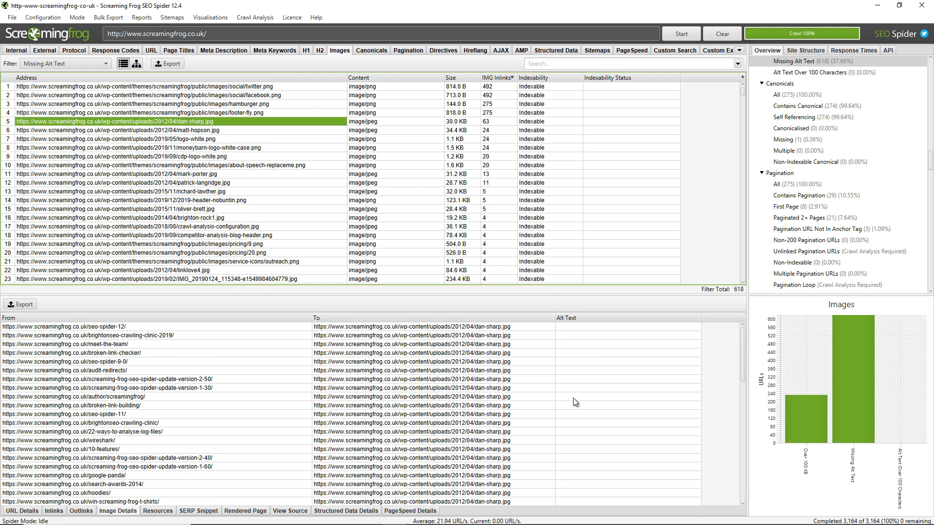
pyautogui.moveTo(599, 395)
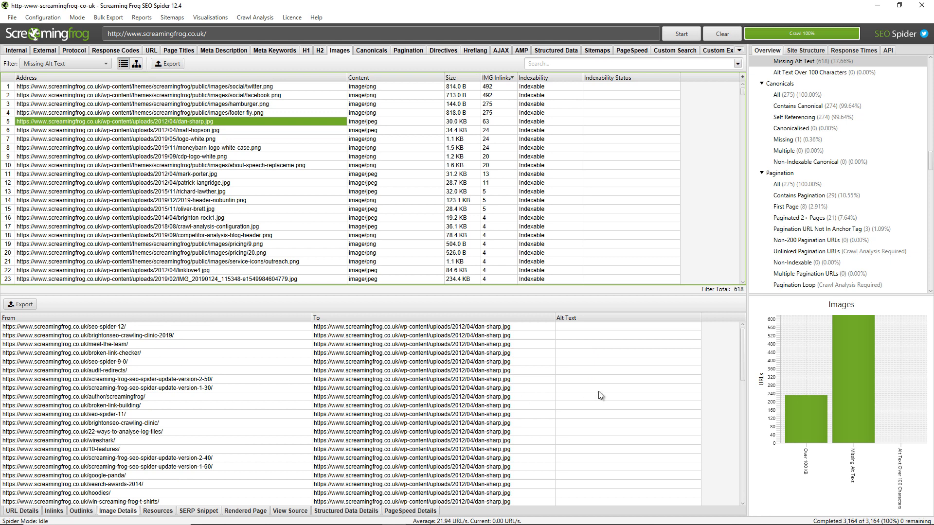
pyautogui.moveTo(599, 227)
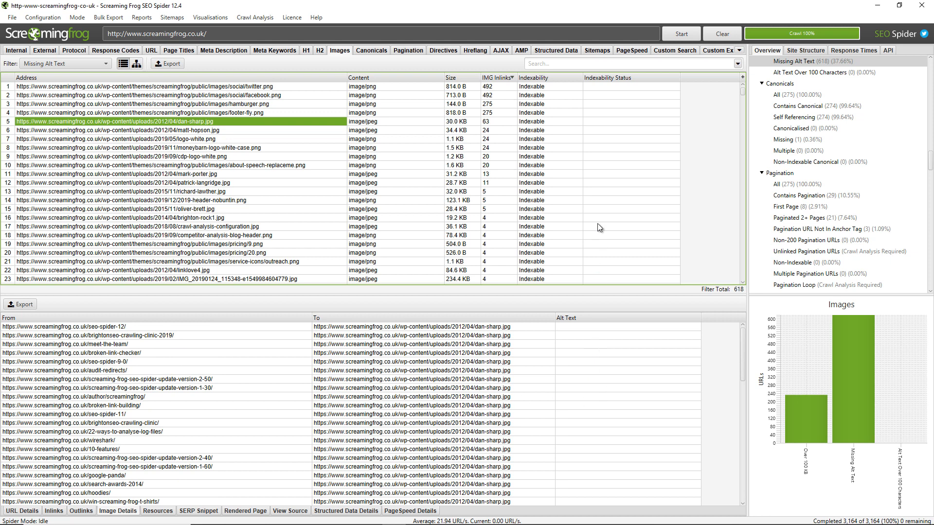
pyautogui.moveTo(594, 219)
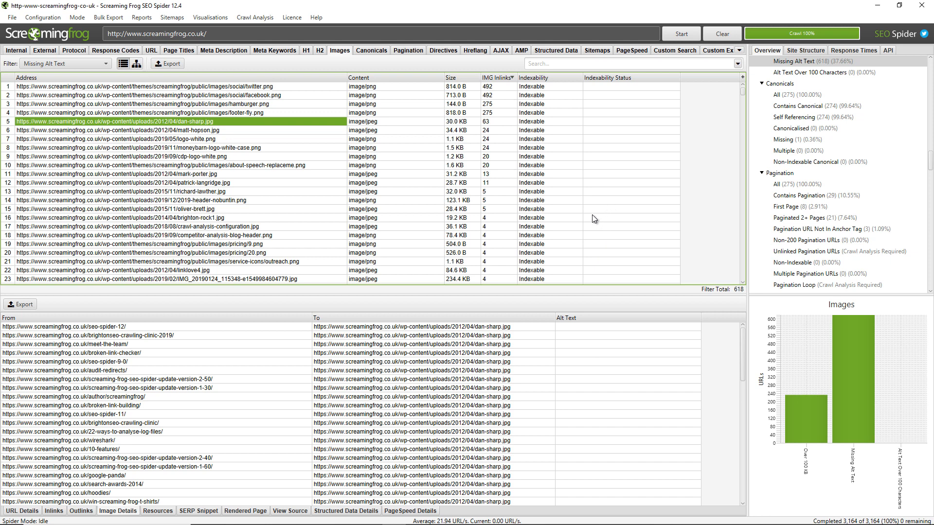
pyautogui.moveTo(686, 173)
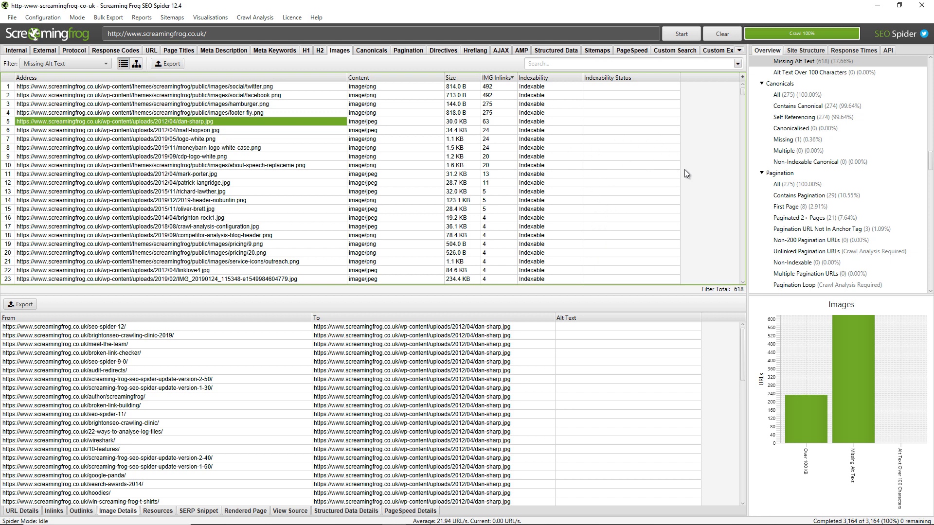
pyautogui.moveTo(680, 177)
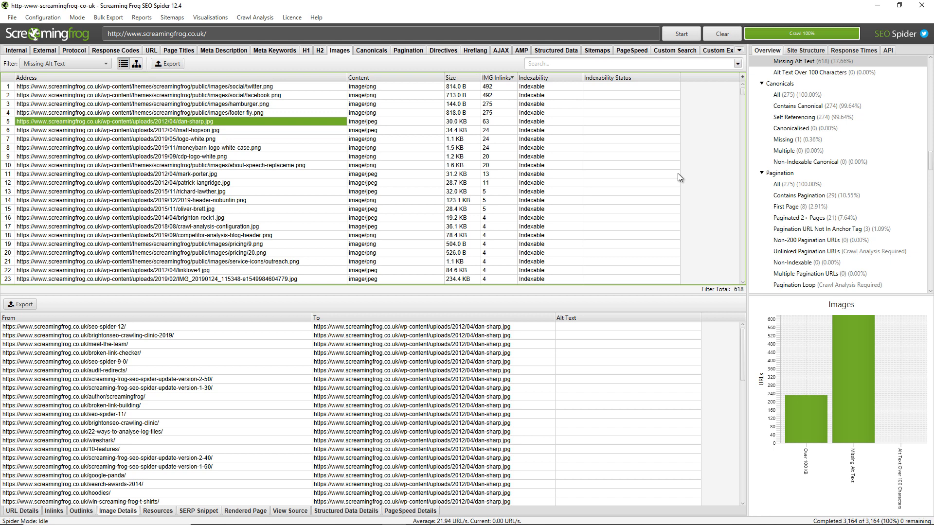
pyautogui.scroll(-3)
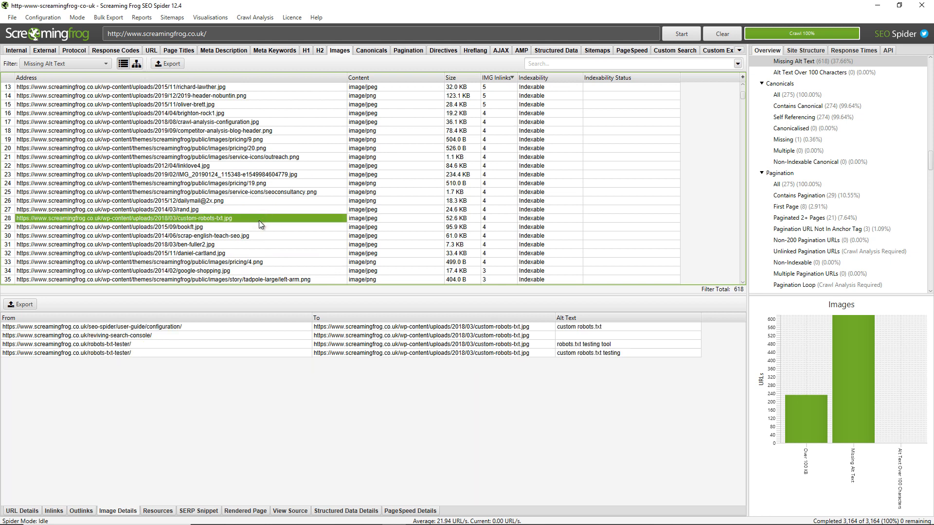
pyautogui.moveTo(272, 242)
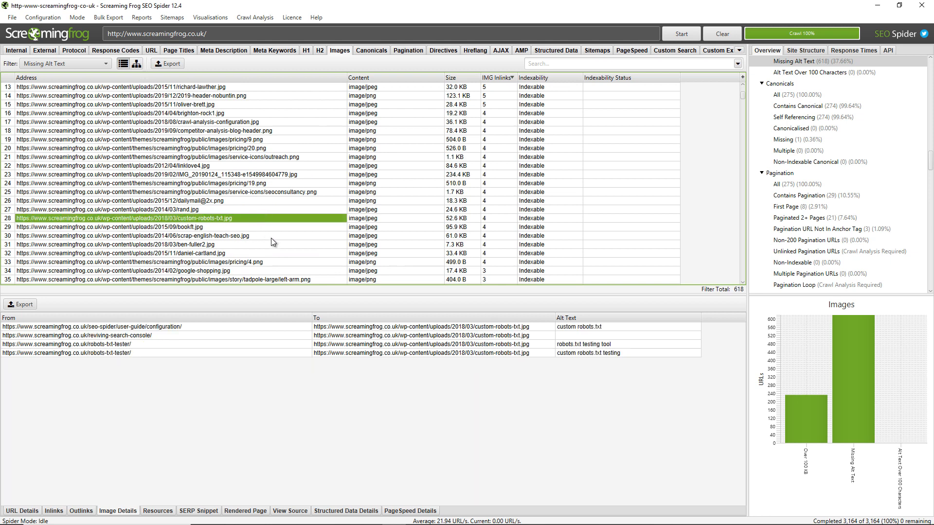
pyautogui.moveTo(597, 349)
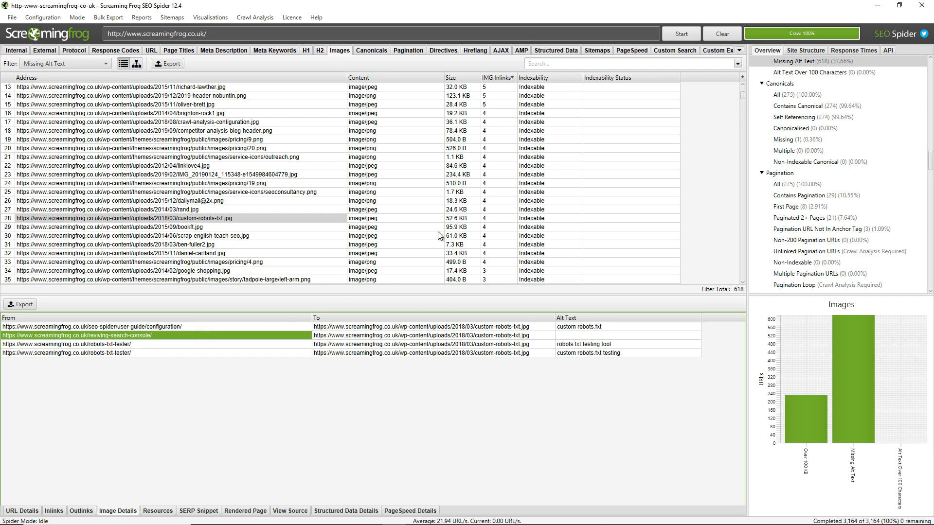
pyautogui.moveTo(565, 328)
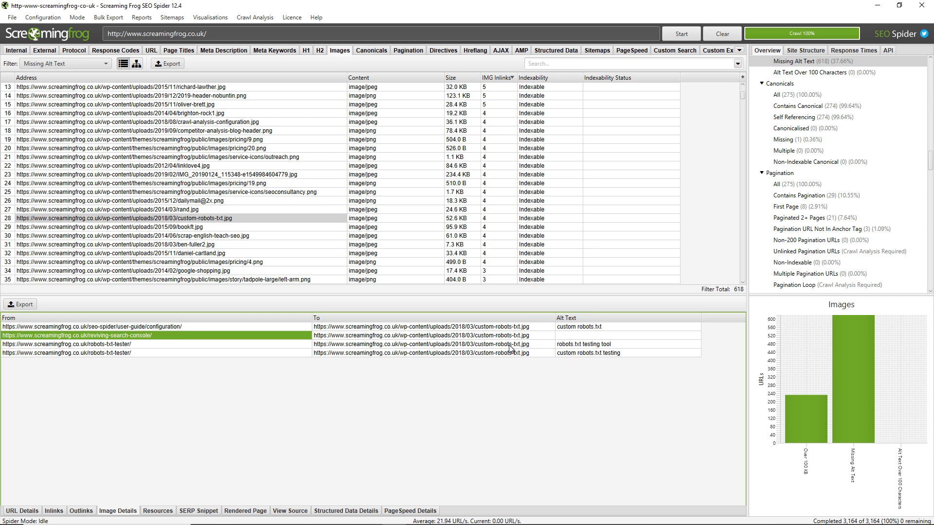
pyautogui.moveTo(323, 209)
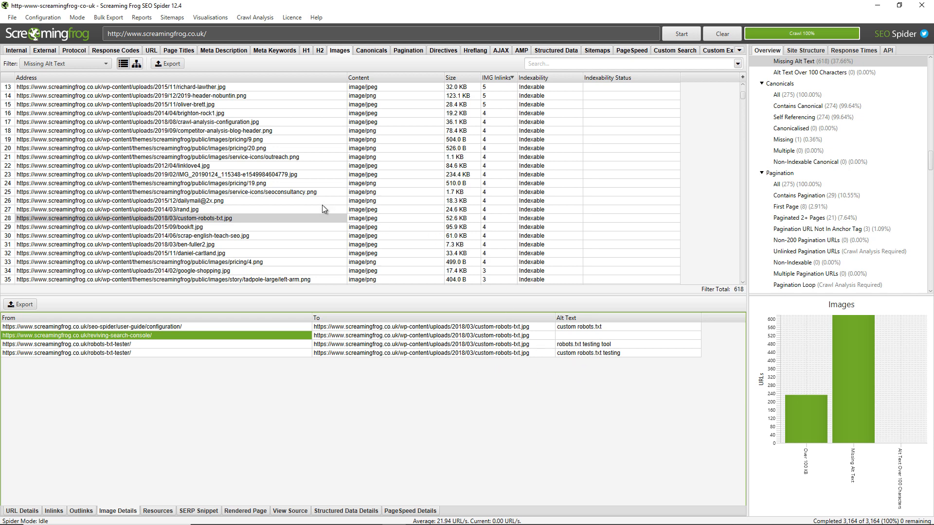
pyautogui.moveTo(279, 188)
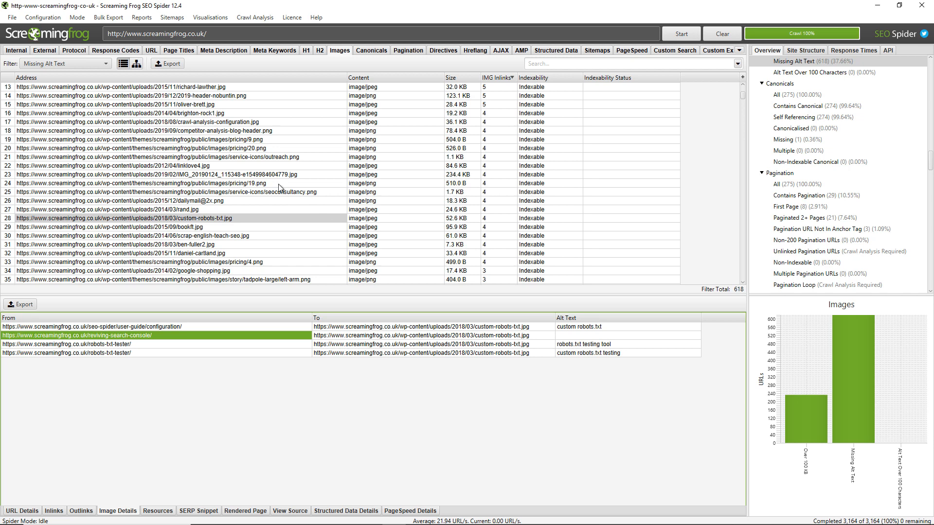
pyautogui.moveTo(170, 63)
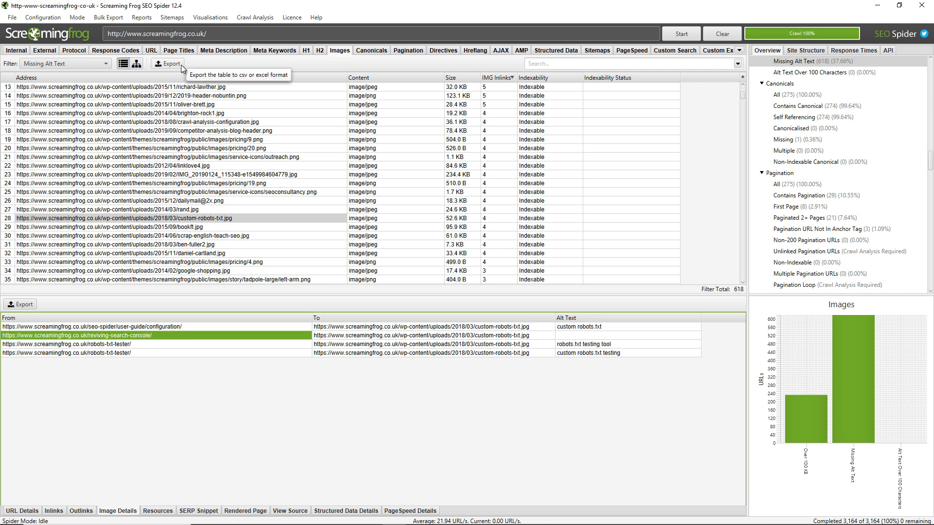
pyautogui.moveTo(266, 202)
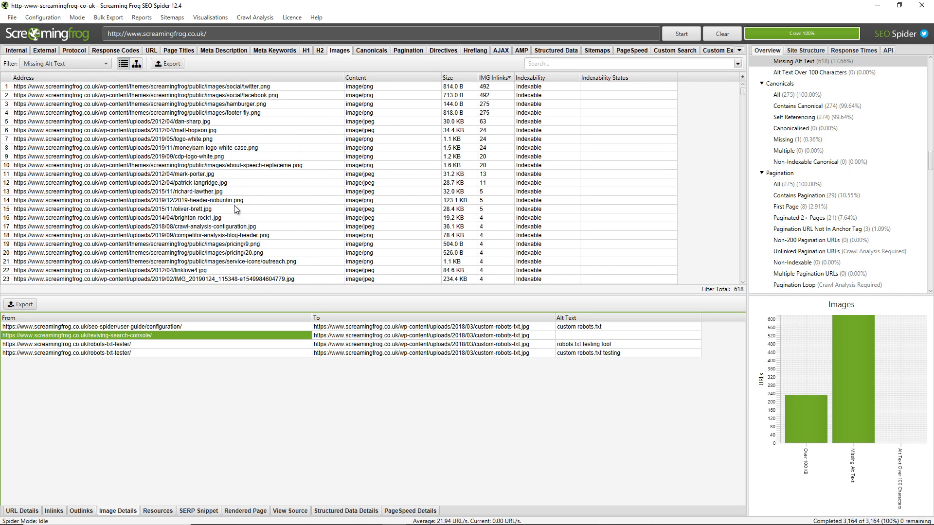
pyautogui.moveTo(245, 195)
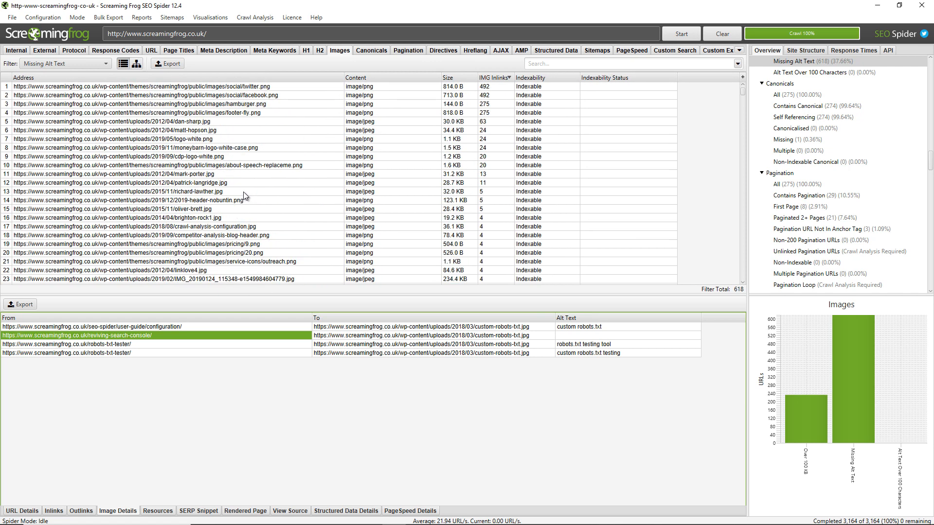
# - Scroll the inlinks of custom-robots-txt.png to check the alt text each linking page uses
pyautogui.scroll(-3)
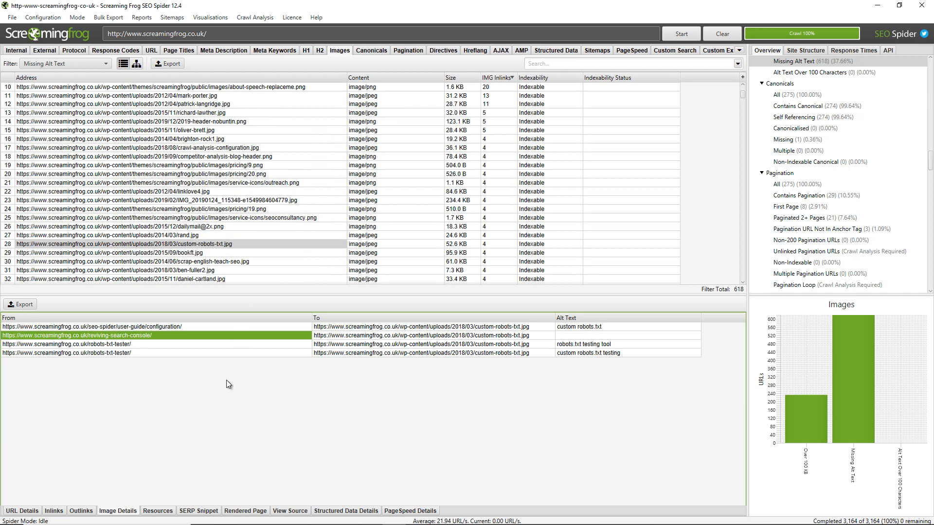
pyautogui.moveTo(176, 366)
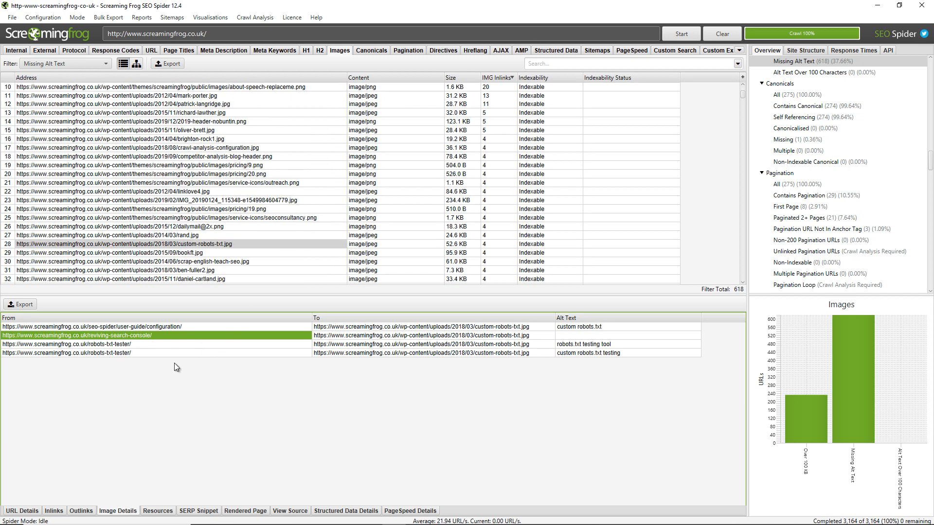
pyautogui.moveTo(394, 383)
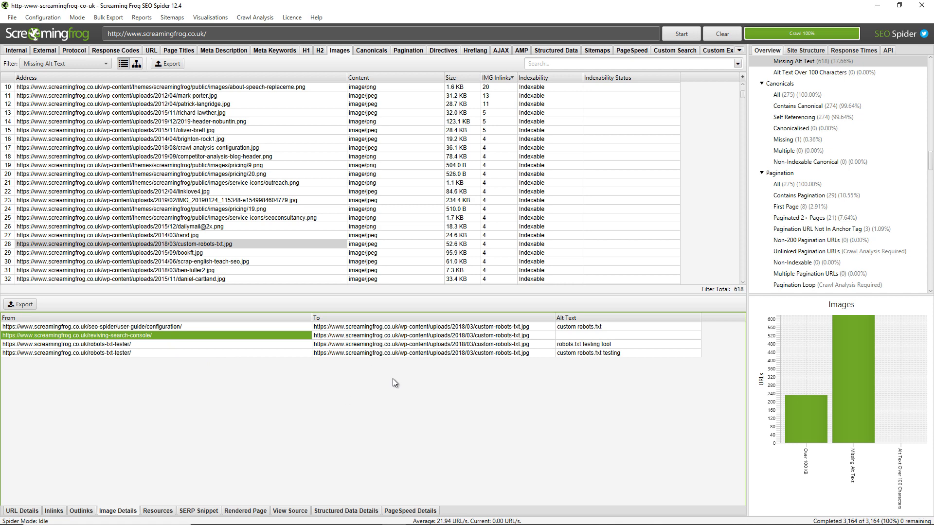
pyautogui.moveTo(512, 346)
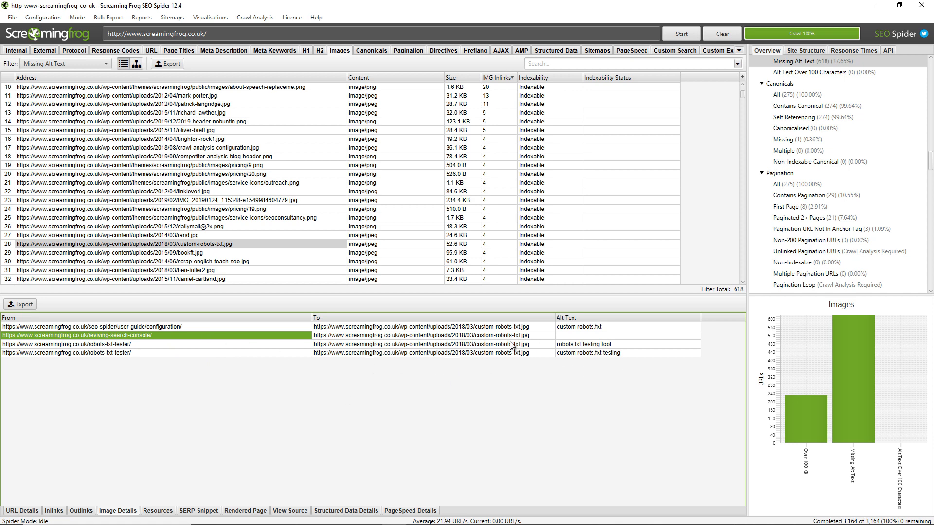
pyautogui.moveTo(277, 361)
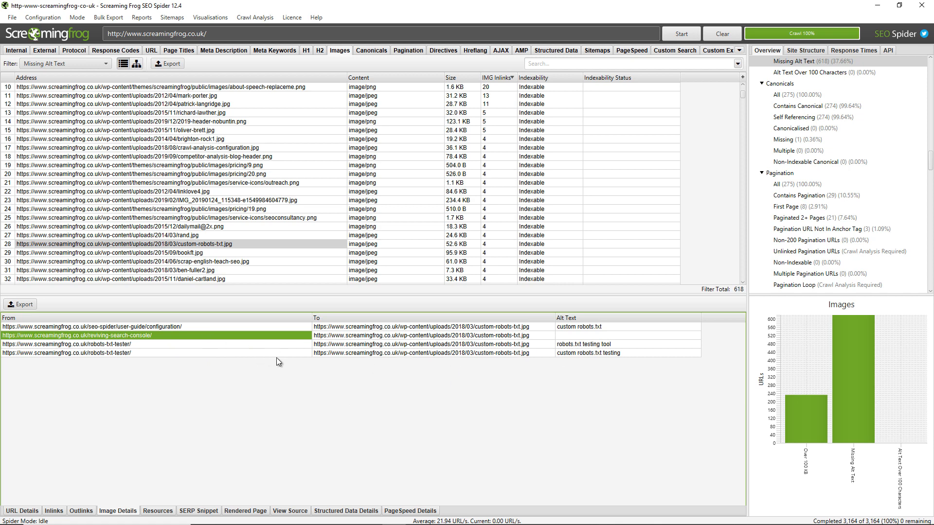
pyautogui.moveTo(230, 358)
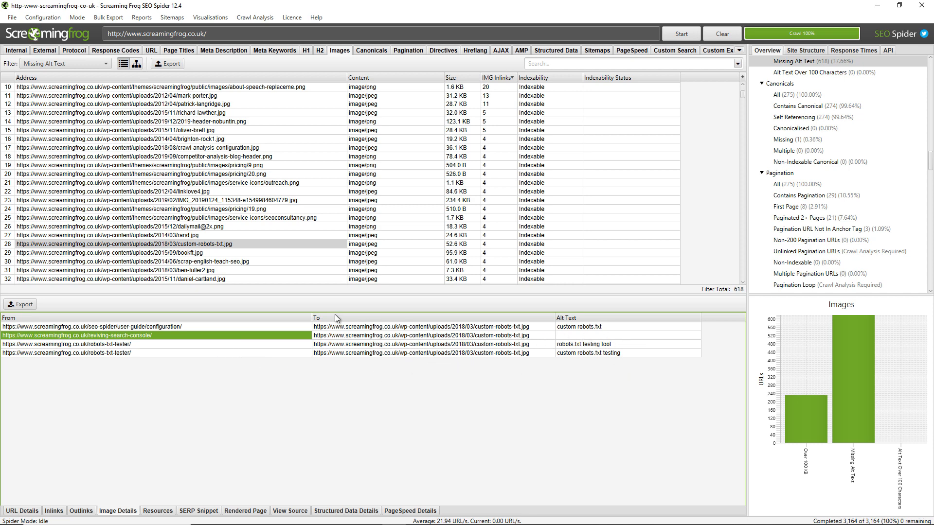
# - Open the Bulk Export menu to review the Images Missing Alt Text Inlinks export
pyautogui.click(109, 18)
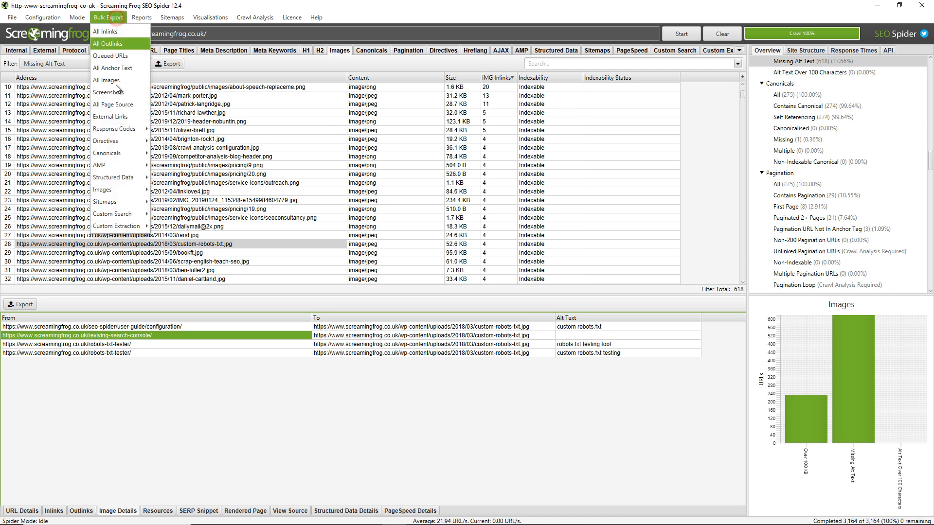
pyautogui.moveTo(103, 190)
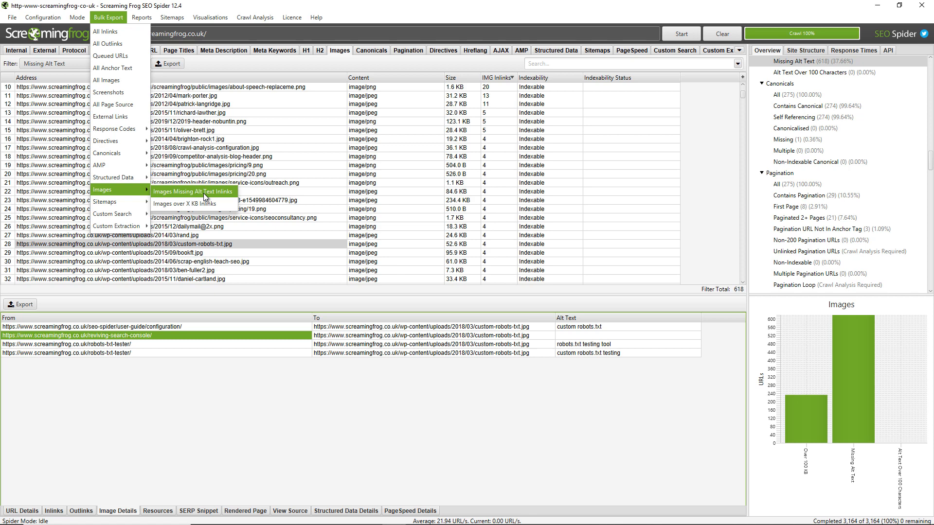
pyautogui.moveTo(121, 79)
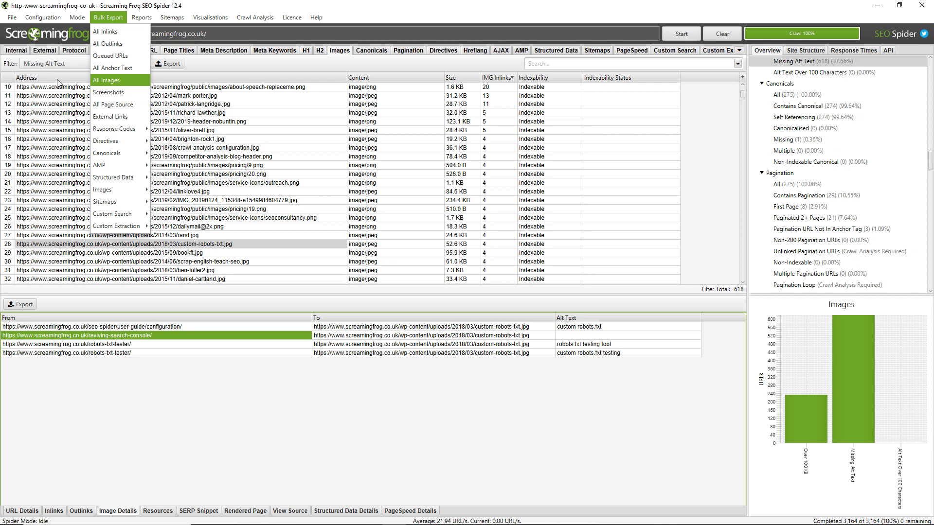
pyautogui.moveTo(113, 104)
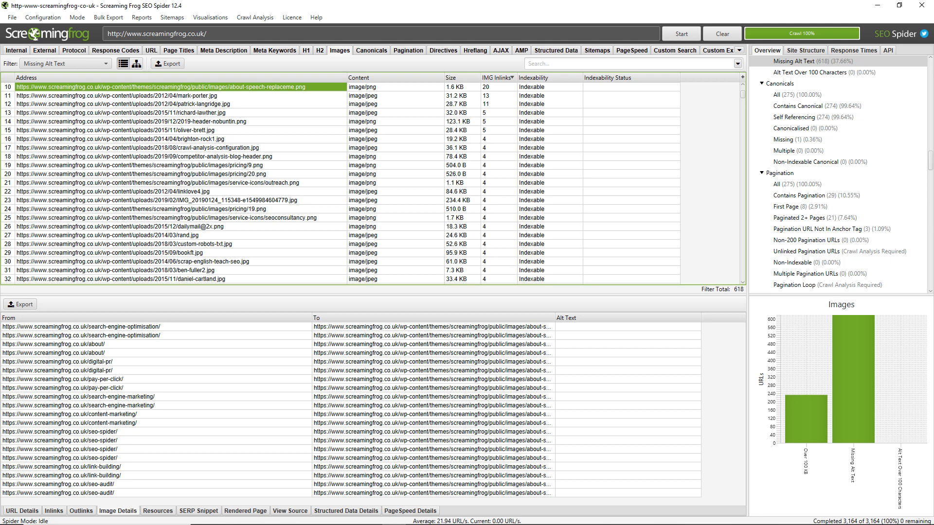
pyautogui.moveTo(353, 185)
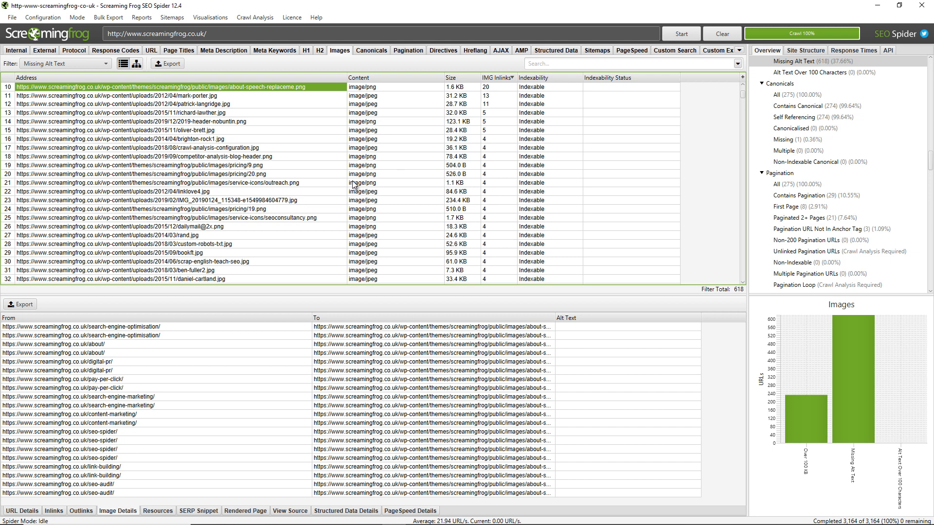
pyautogui.moveTo(301, 176)
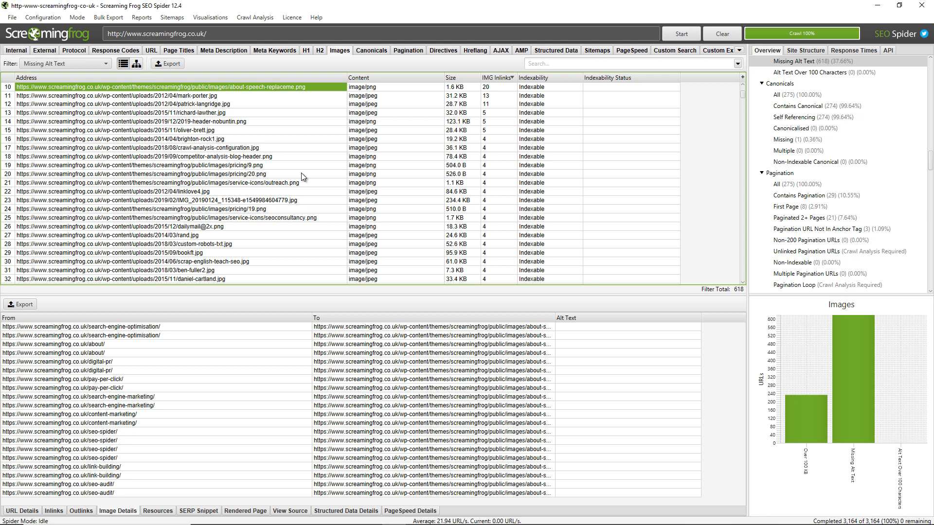
pyautogui.moveTo(303, 182)
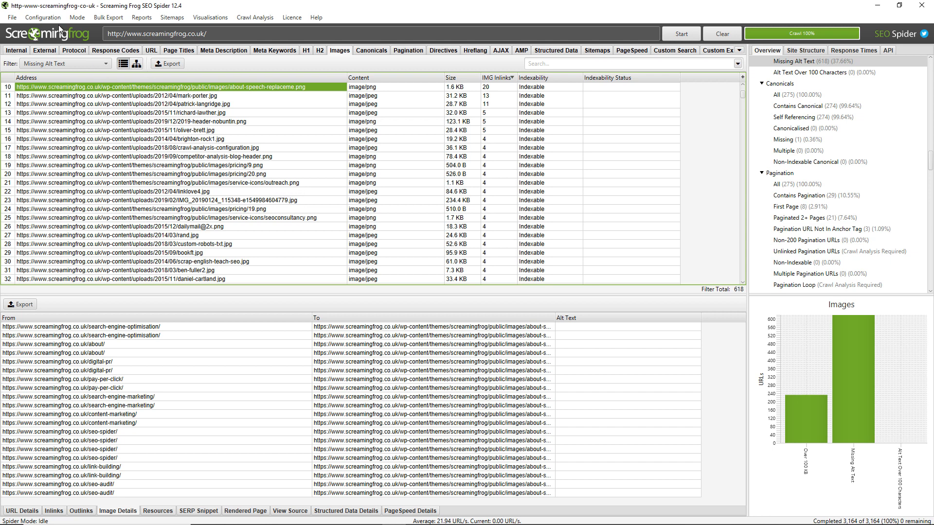
# - Set the spider's Rendering to JavaScript with rendered page screenshots kept, and confirm
pyautogui.click(47, 17)
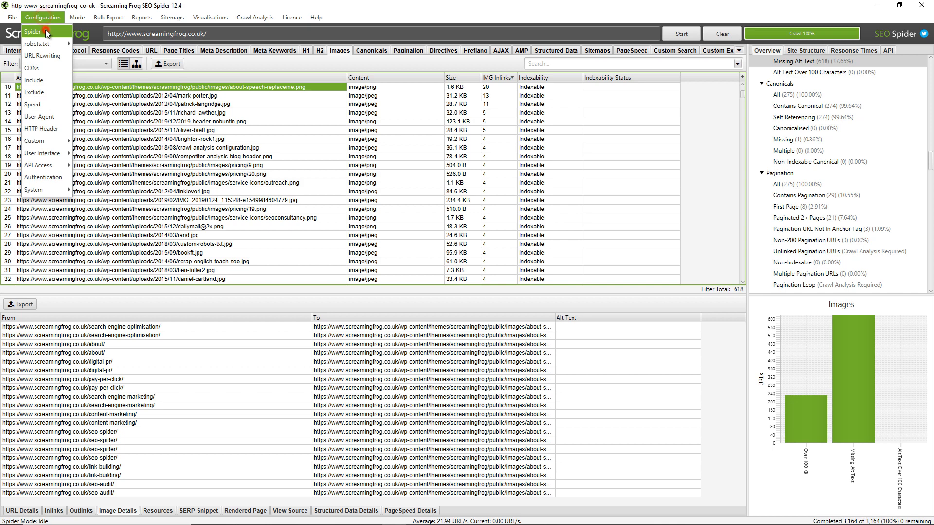
pyautogui.click(33, 46)
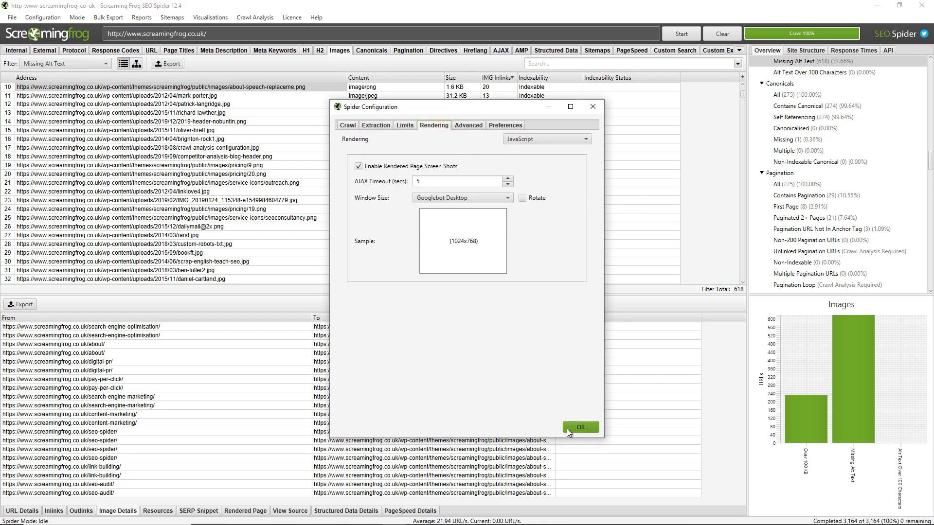
pyautogui.click(580, 427)
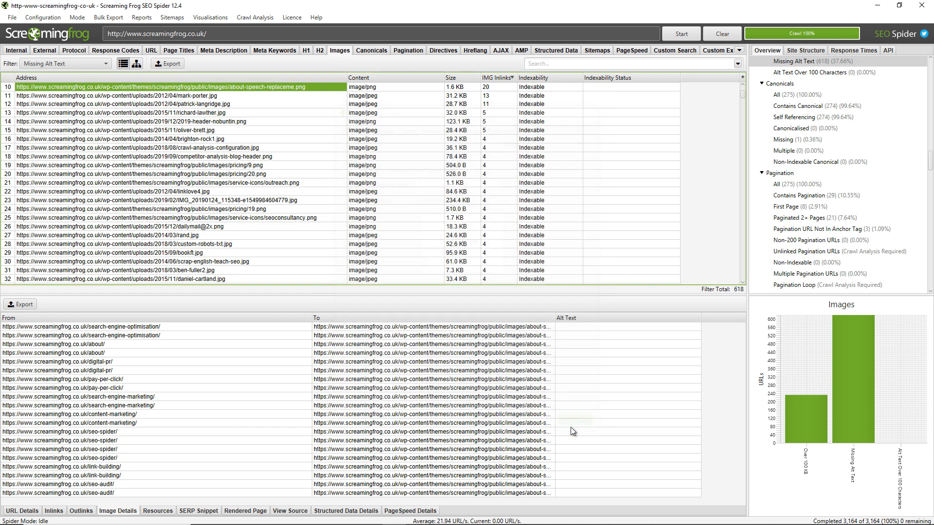
pyautogui.moveTo(409, 234)
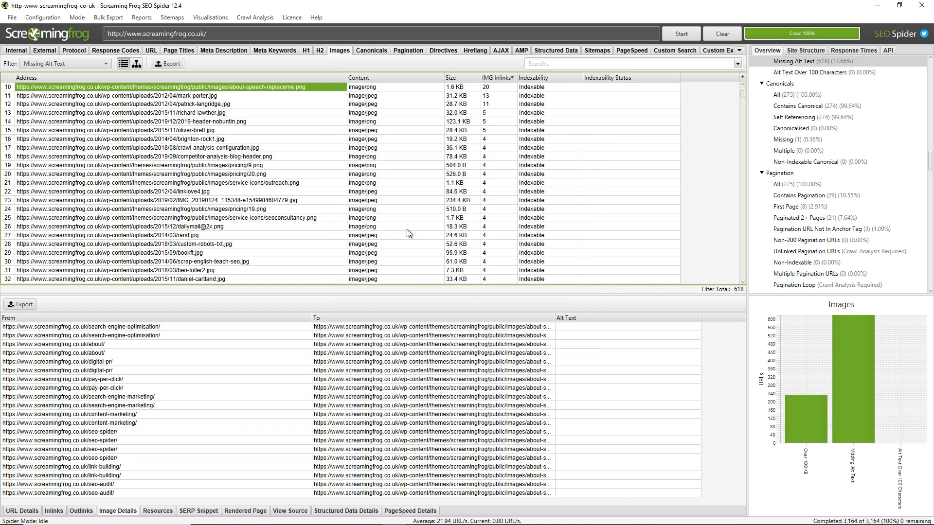
pyautogui.moveTo(322, 200)
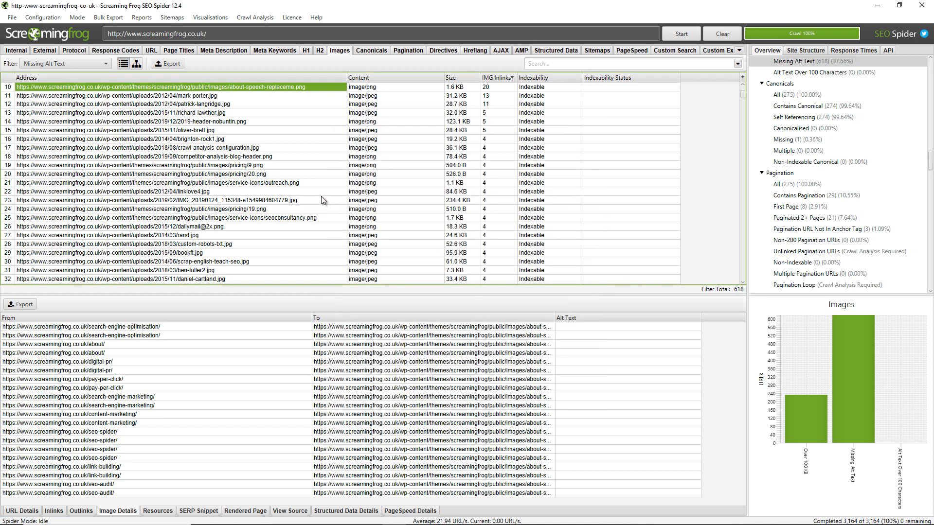
pyautogui.moveTo(222, 160)
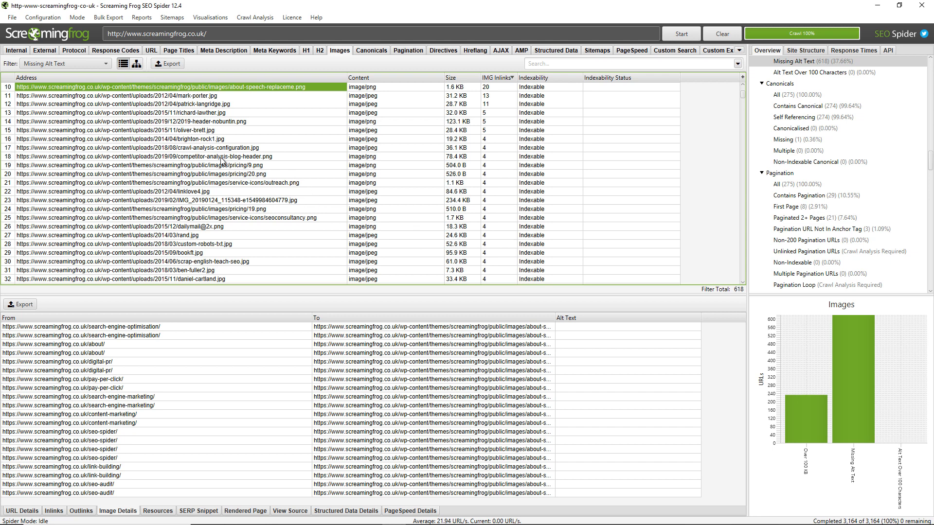
pyautogui.moveTo(120, 60)
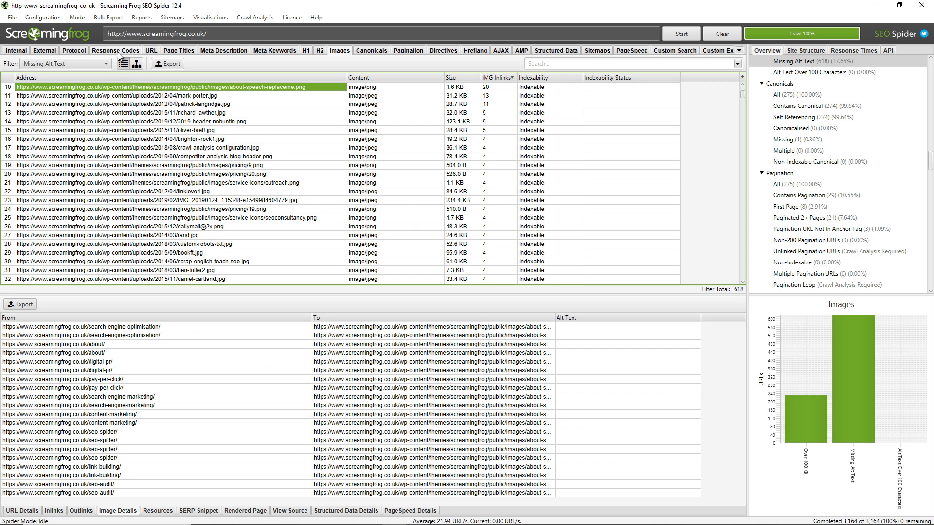
# - Switch to the Response Codes report to list URLs blocked by robots.txt
pyautogui.click(102, 64)
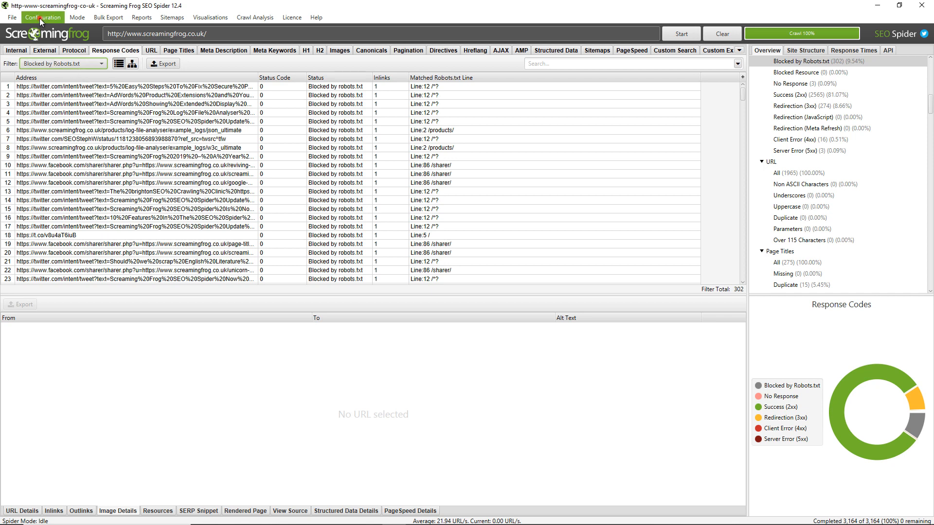
# - Set the robots configuration to 'Ignore robots.txt' and confirm
pyautogui.click(41, 18)
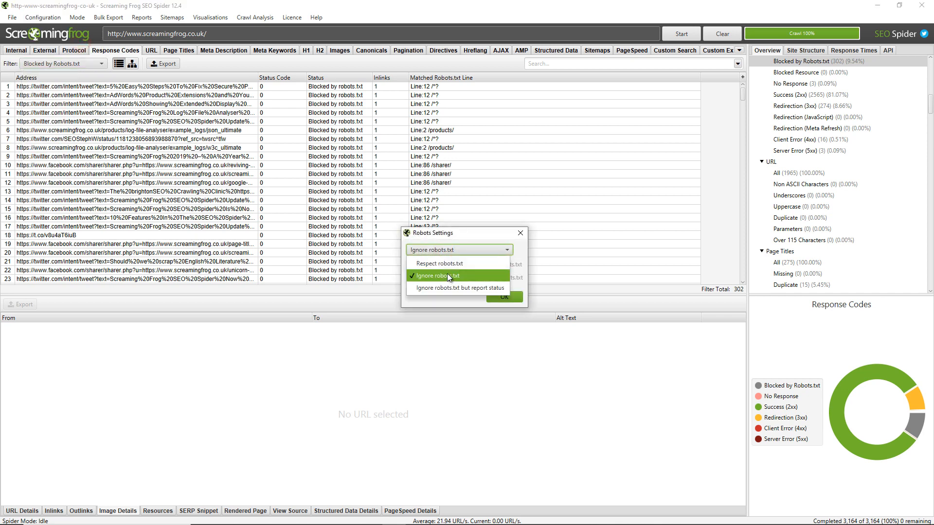
pyautogui.click(447, 276)
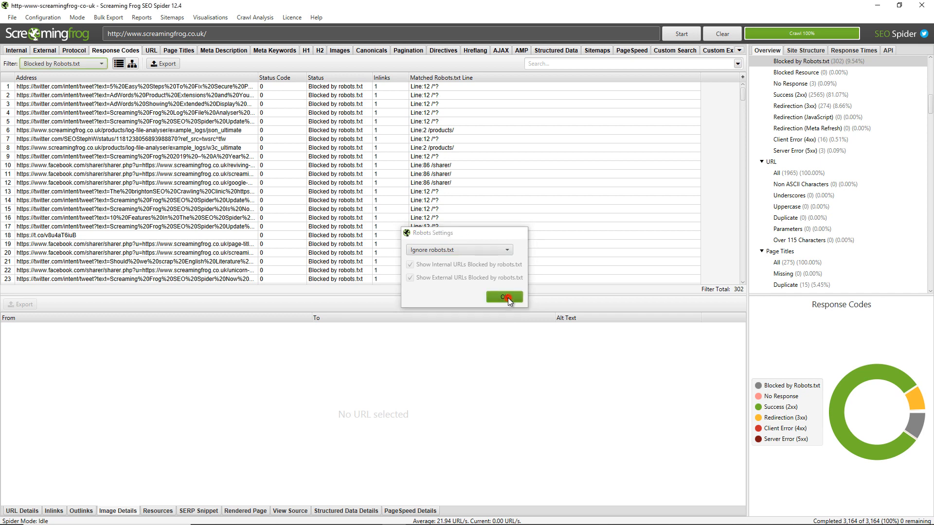
pyautogui.click(504, 297)
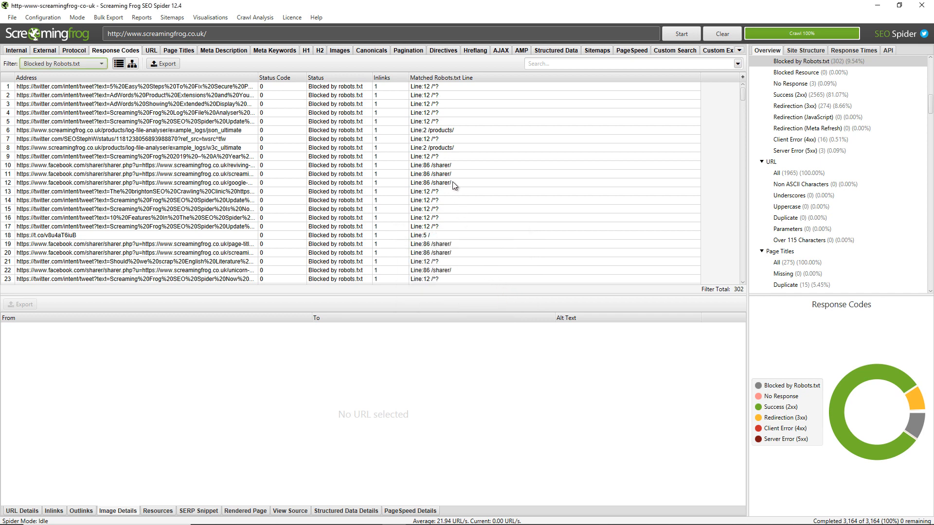